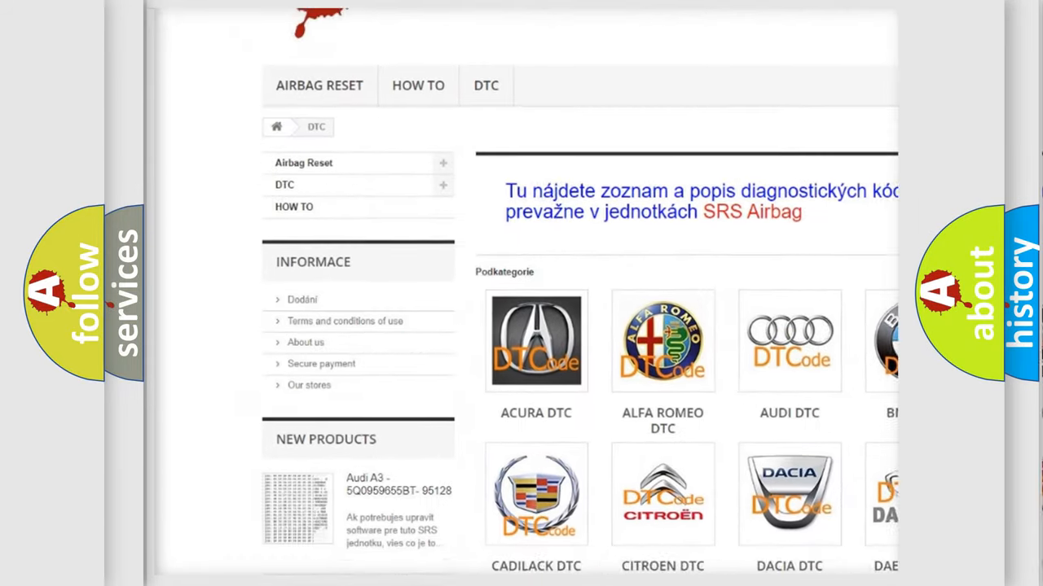
scroll("down", 3)
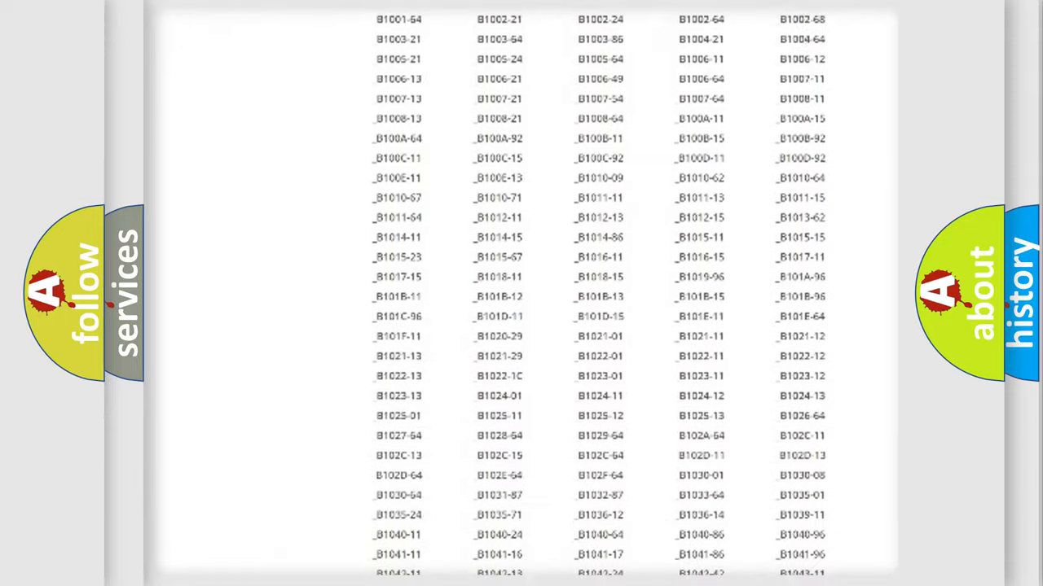
scroll("down", 3)
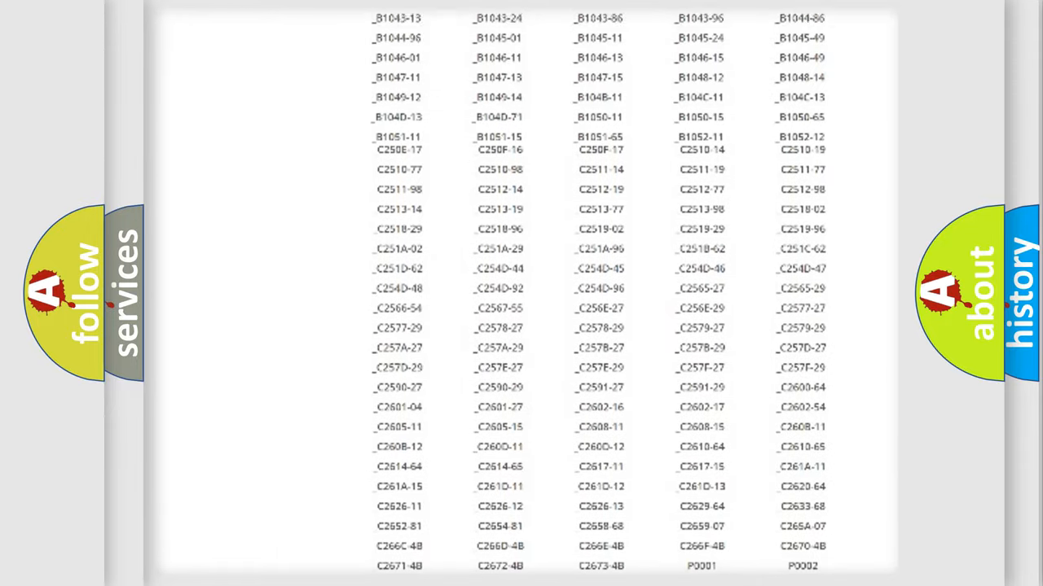